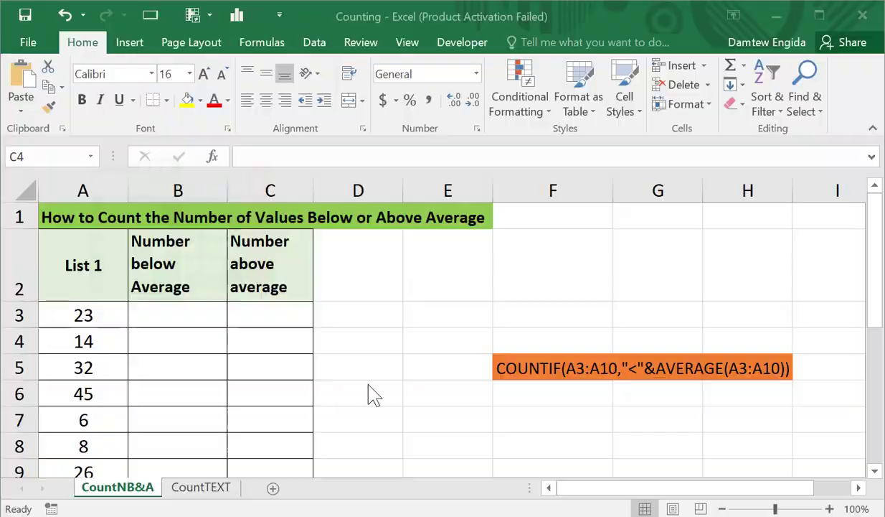
mouse_move(115, 294)
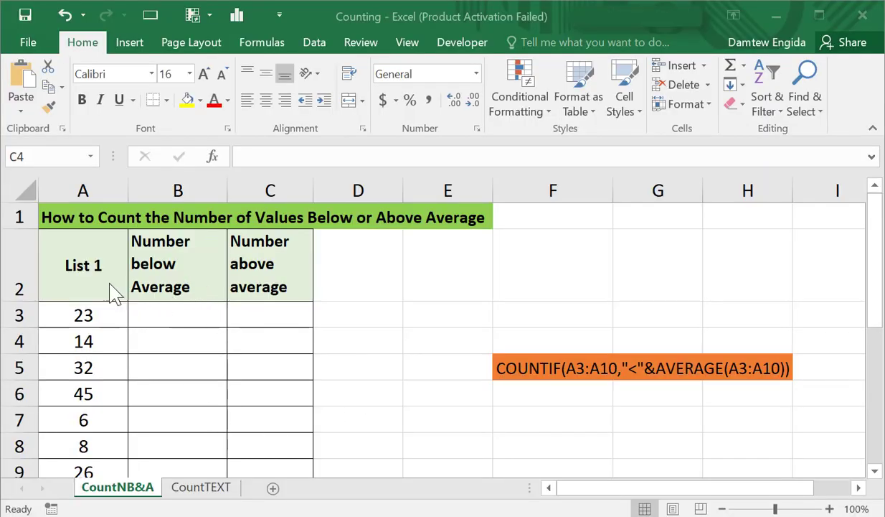
mouse_move(151, 280)
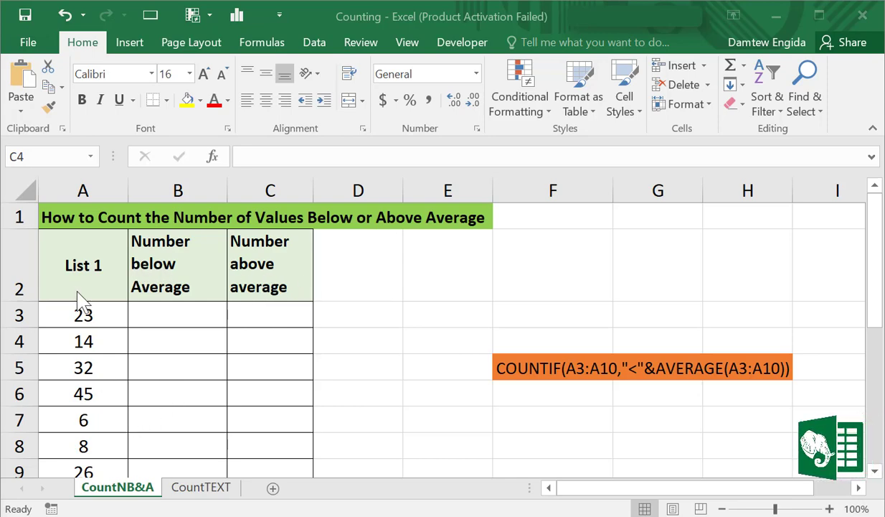
mouse_move(163, 331)
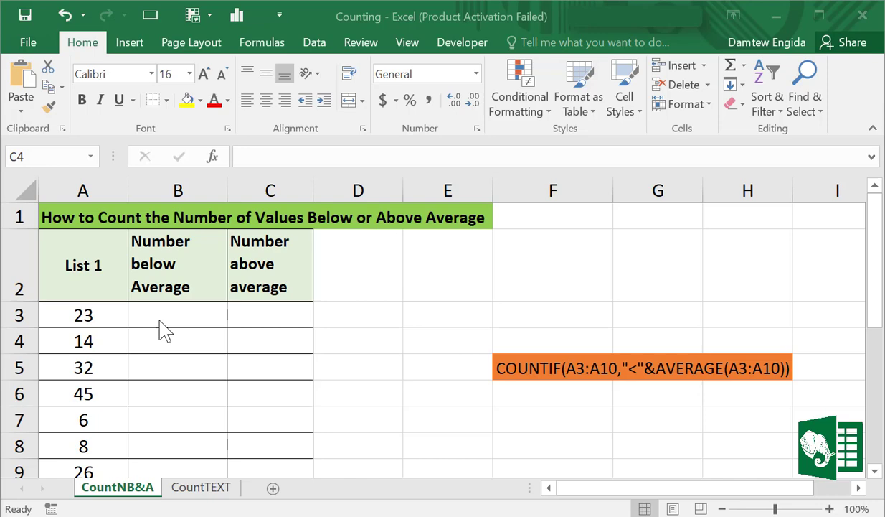
mouse_move(69, 315)
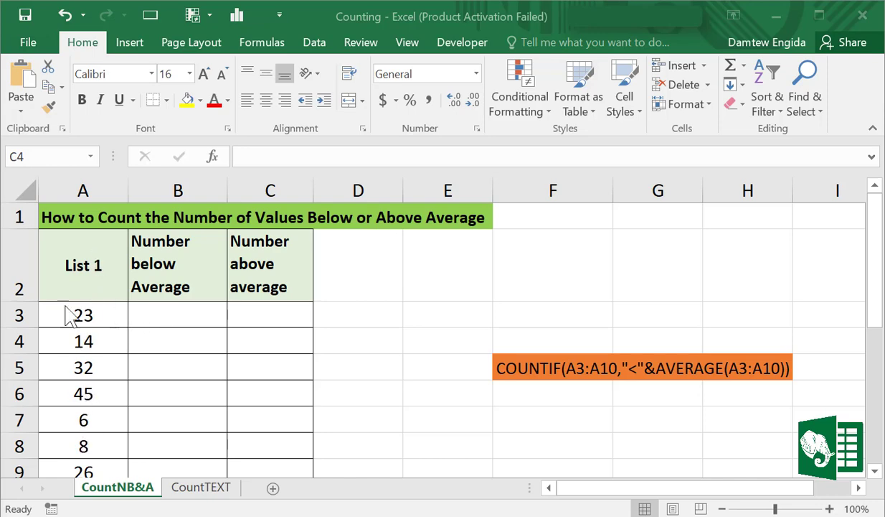
mouse_move(172, 338)
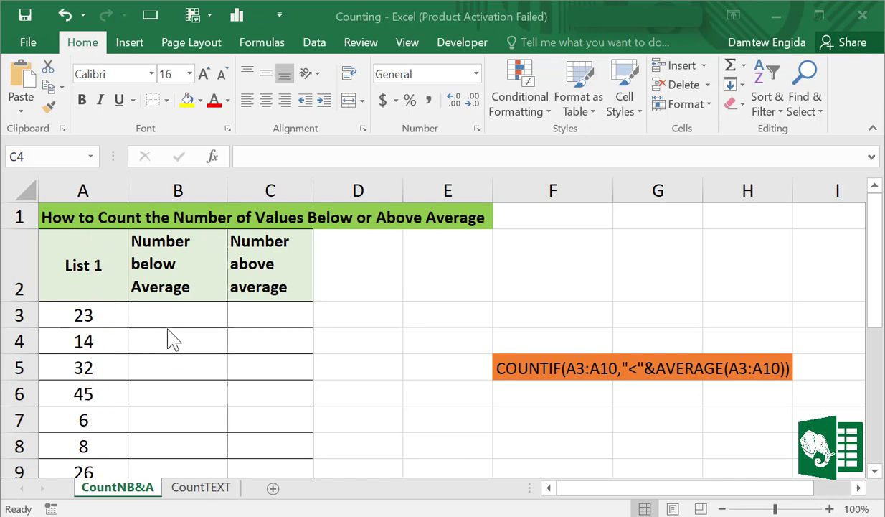
mouse_move(157, 323)
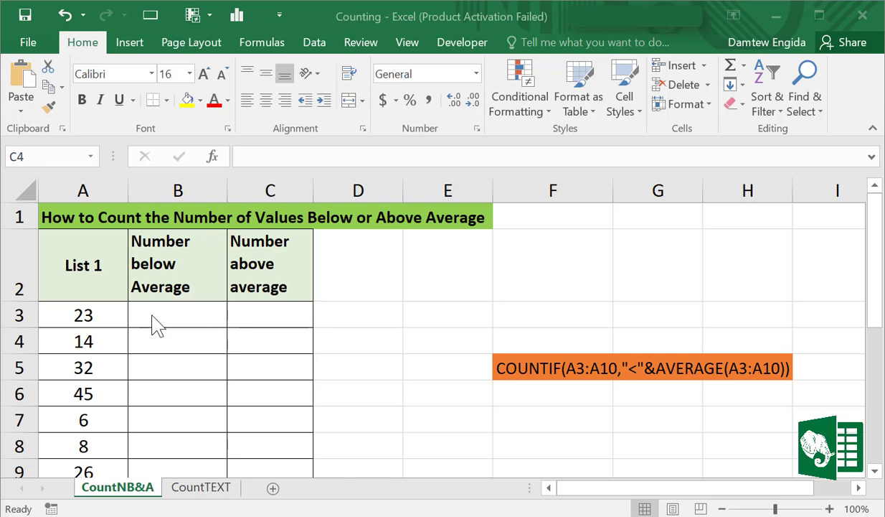
mouse_move(146, 290)
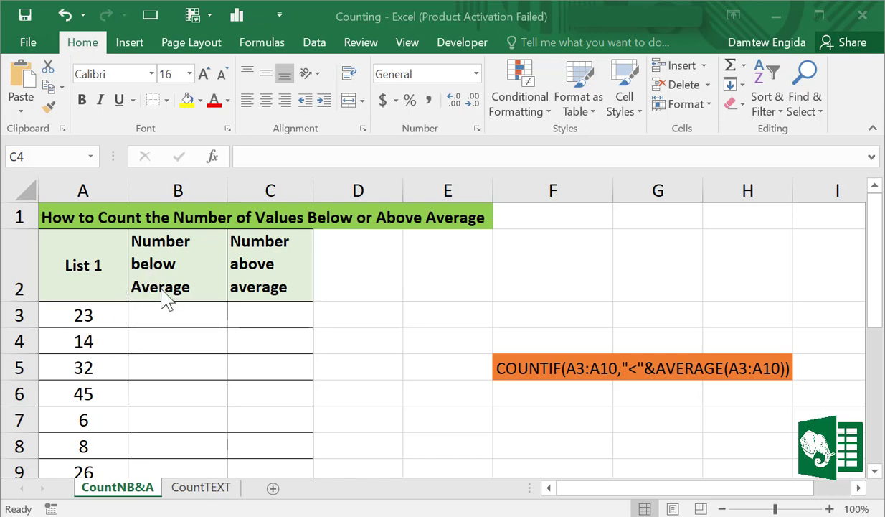
mouse_move(151, 316)
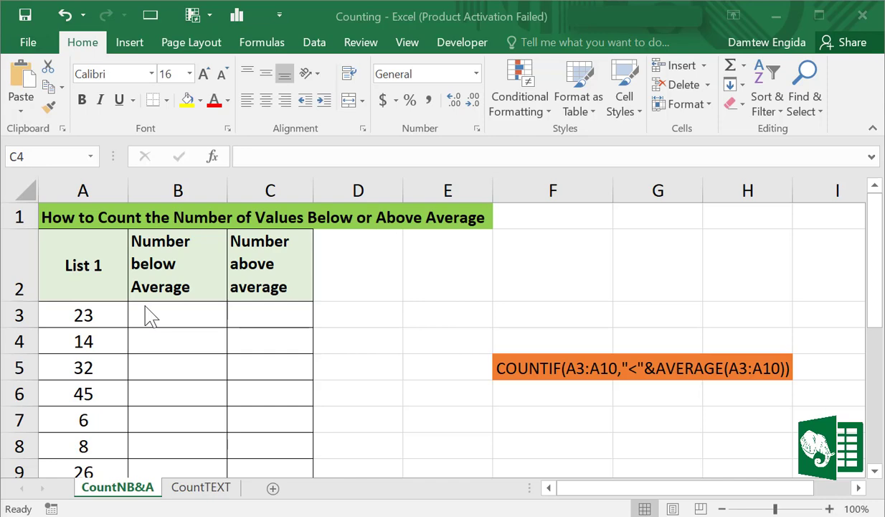
mouse_move(158, 356)
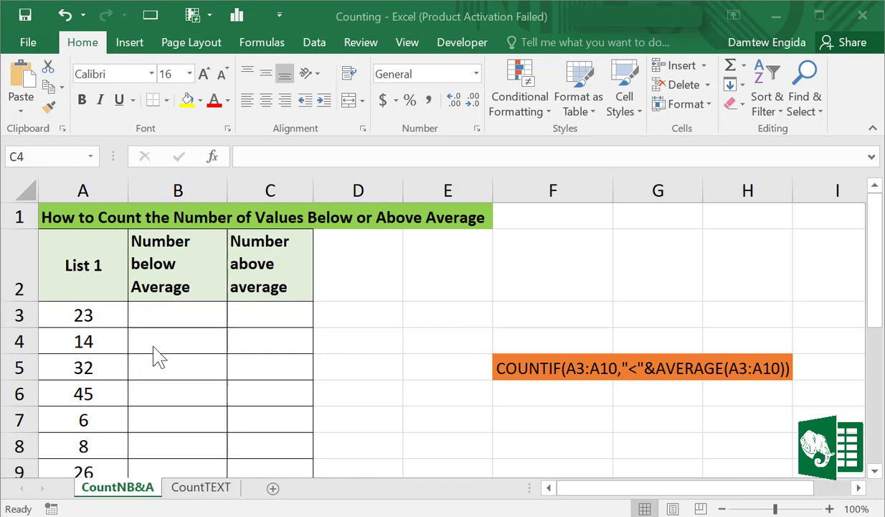
mouse_move(265, 309)
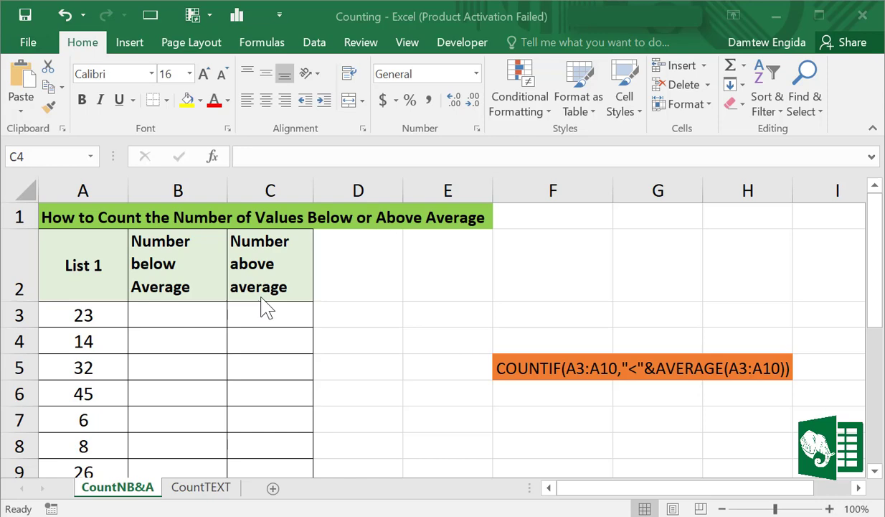
mouse_move(123, 399)
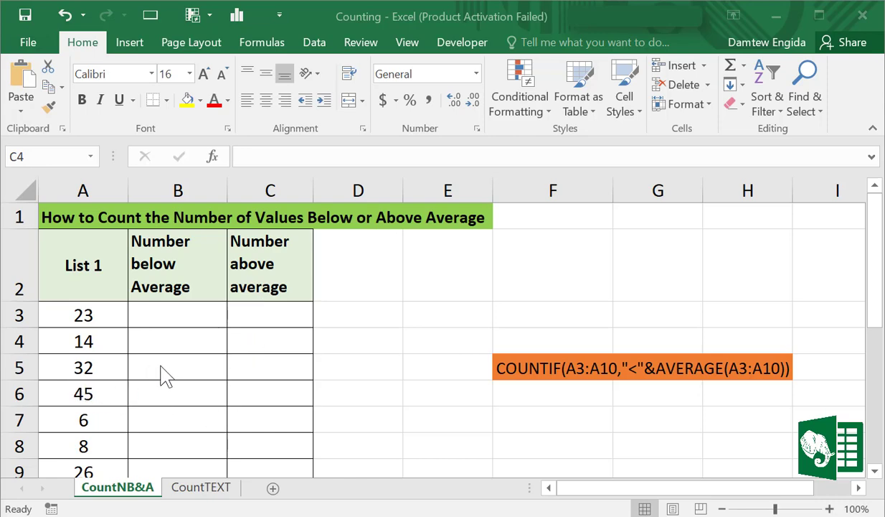
mouse_move(515, 393)
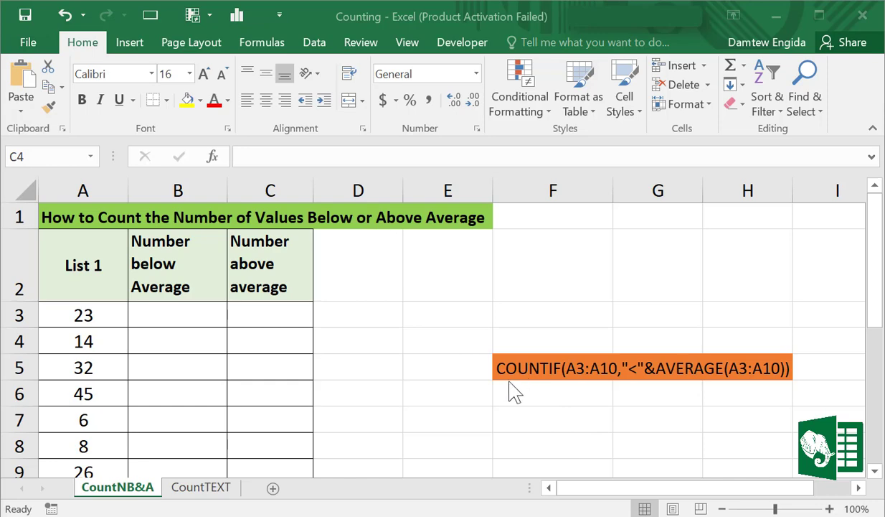
mouse_move(725, 384)
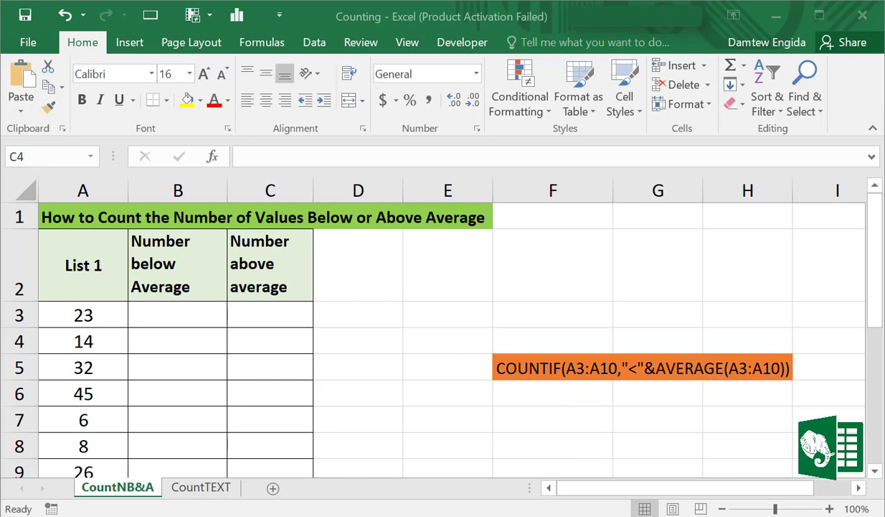
mouse_move(543, 379)
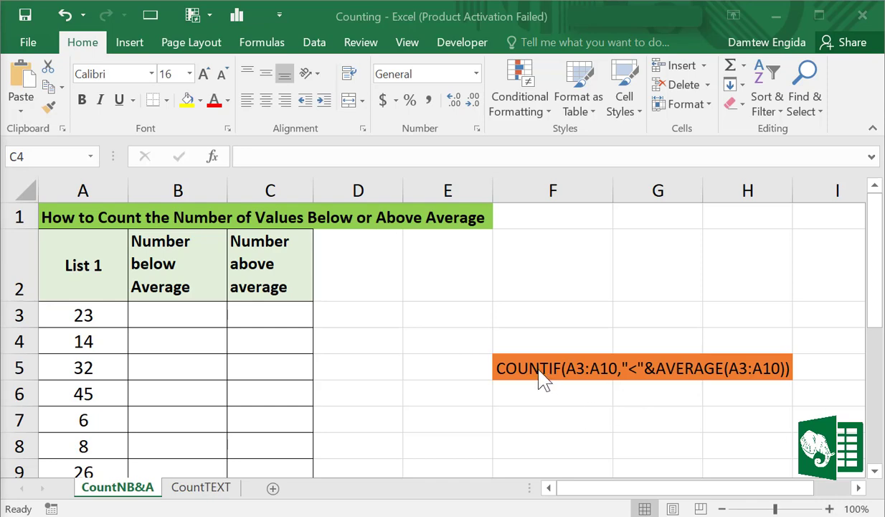
mouse_move(568, 385)
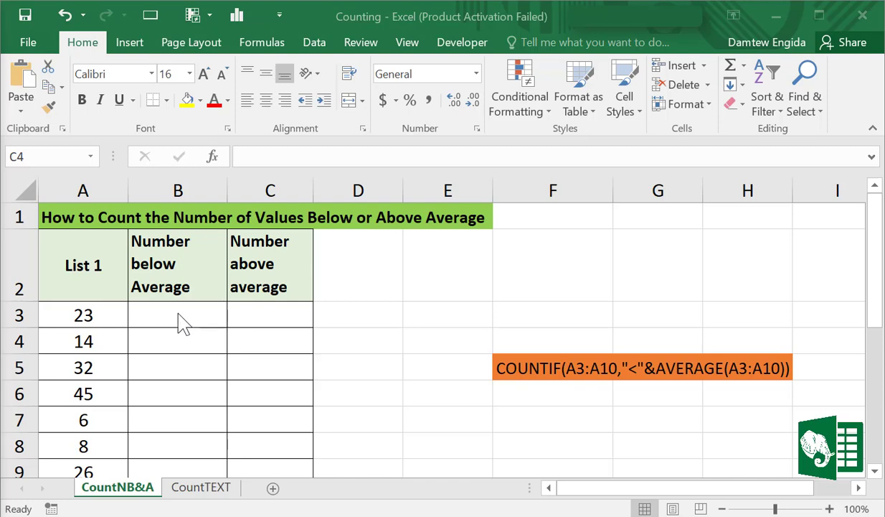
Enter =COUNTIF(A3:A10,"<"&AVERAGE(A3:A10)) in B3, returning 5.
click(178, 314)
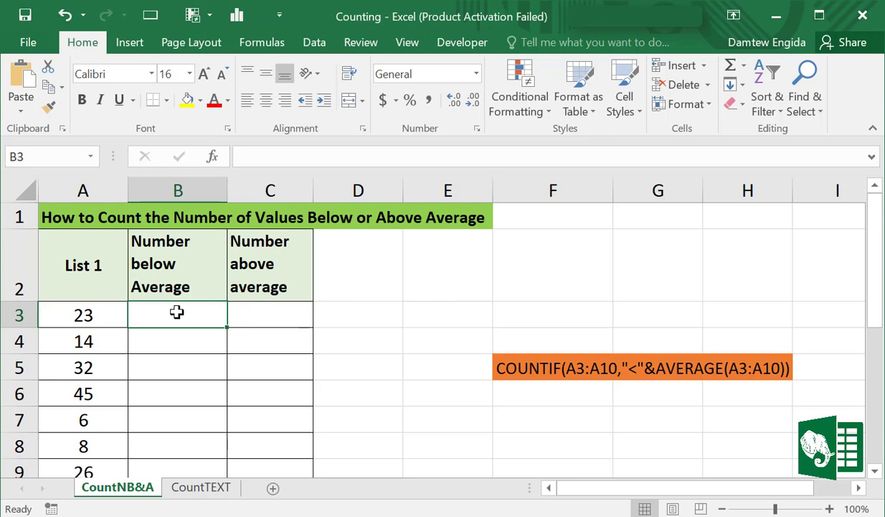
text(=)
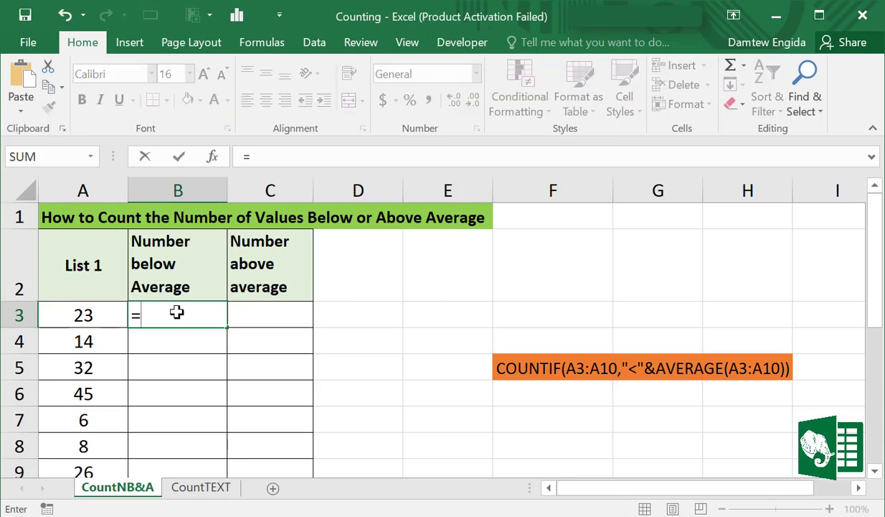
text(count)
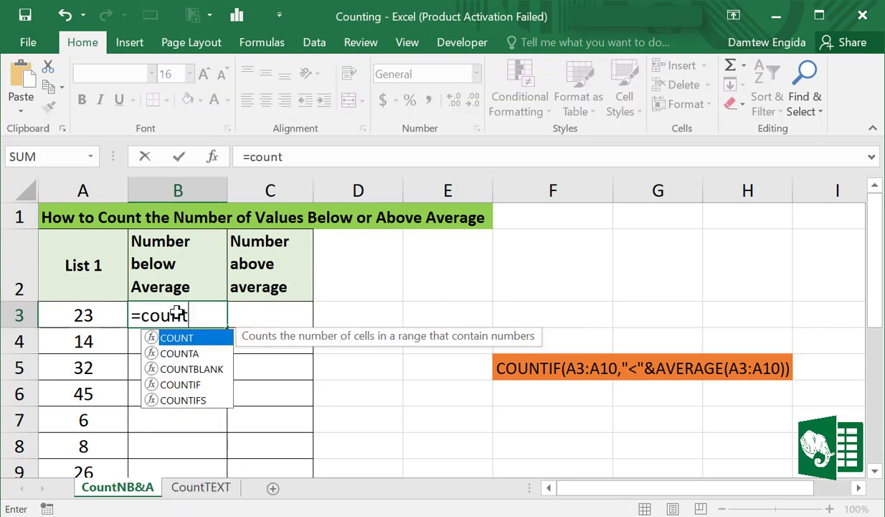
mouse_move(187, 399)
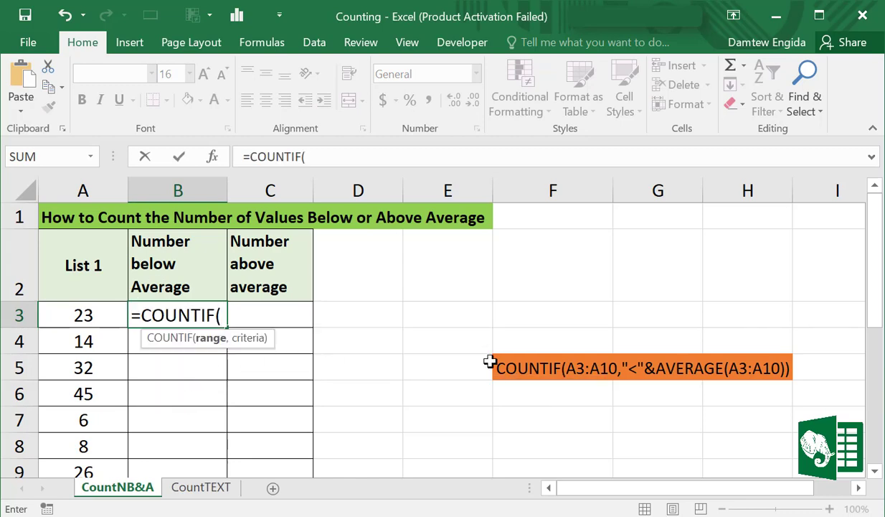
click(84, 314)
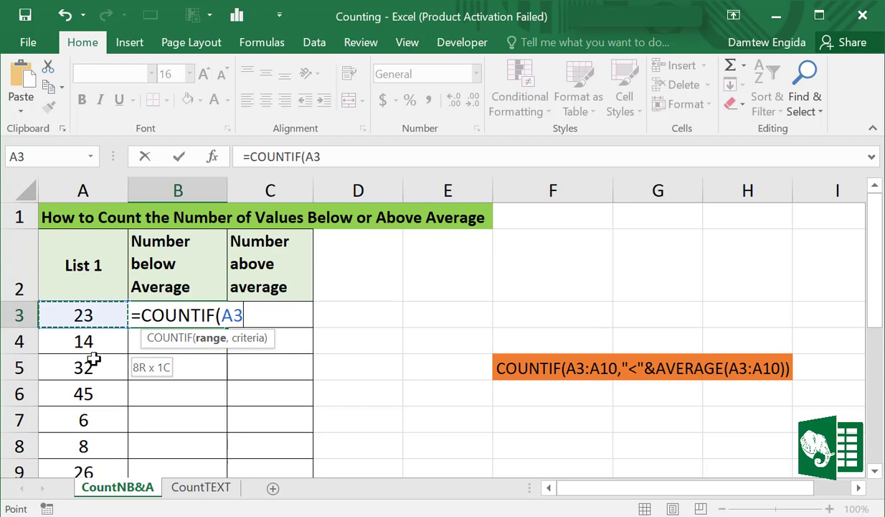
drag(83, 314, 83, 400)
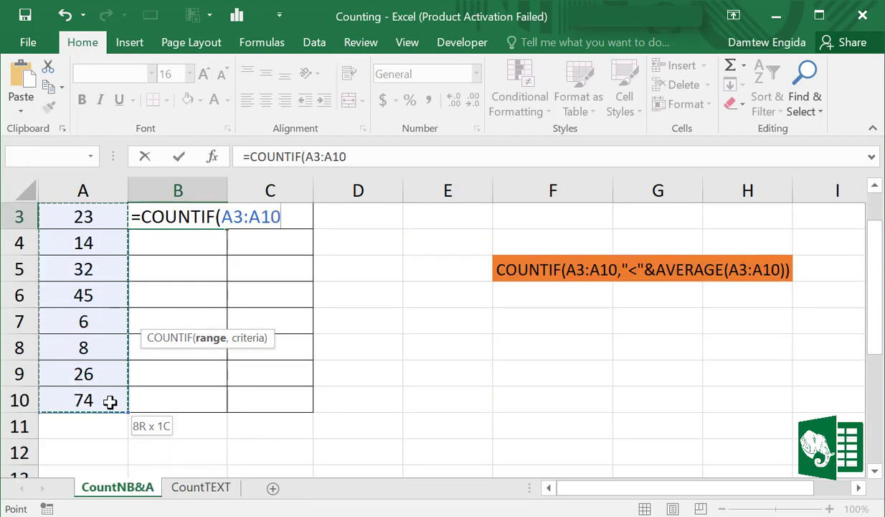
text(,)
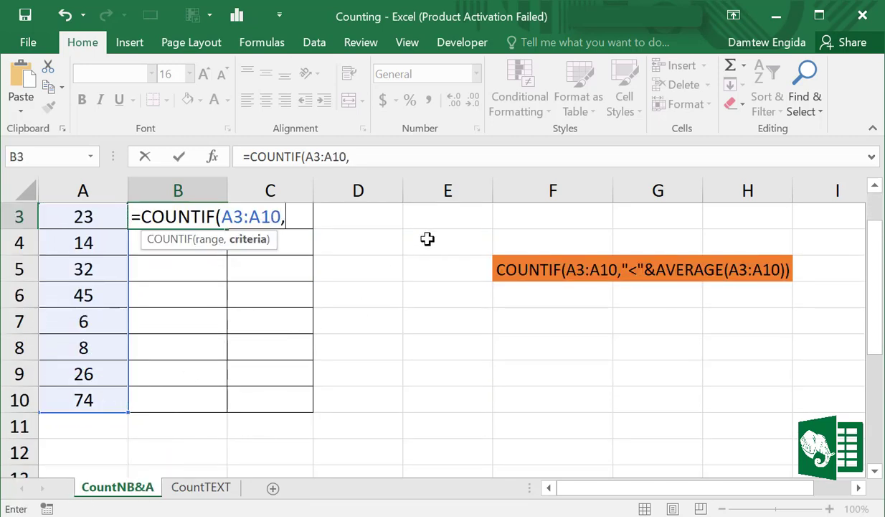
mouse_move(465, 216)
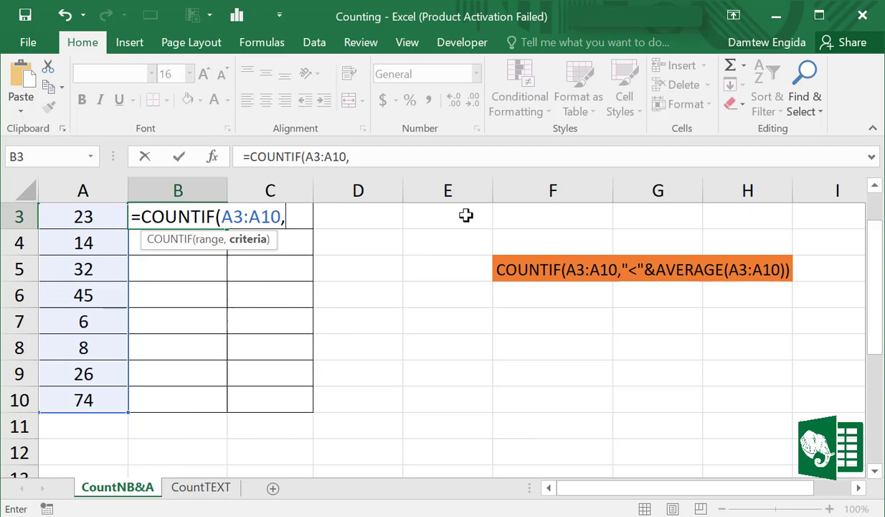
text("<)
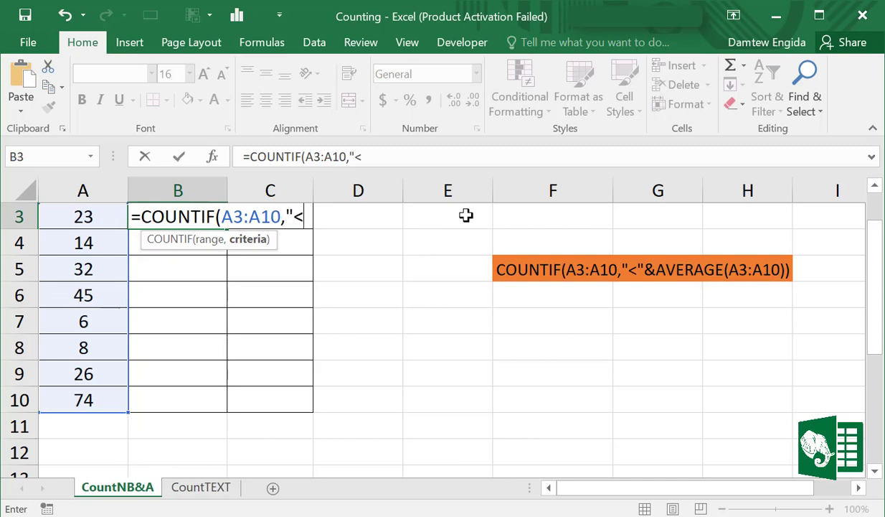
text(")
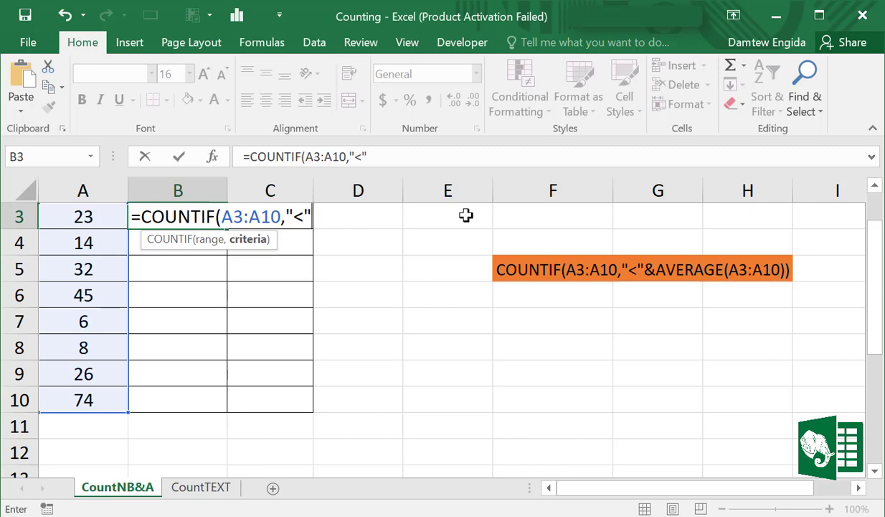
text(&)
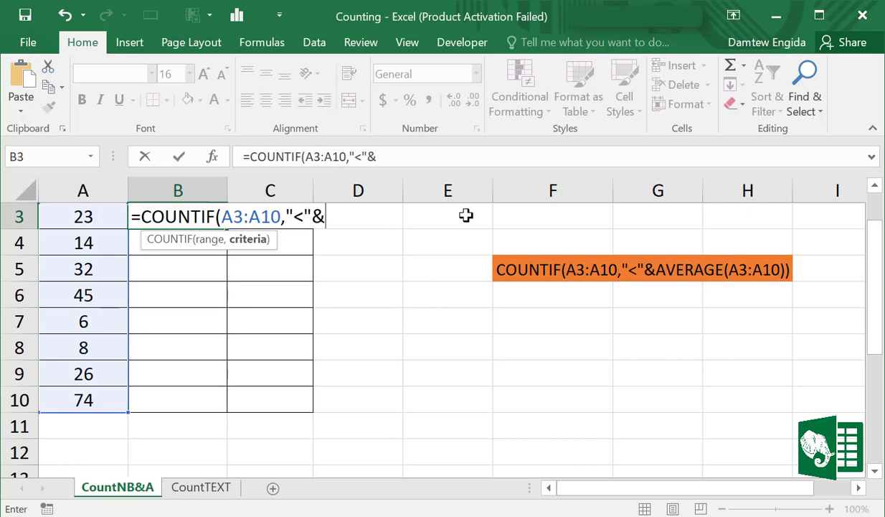
text(ave)
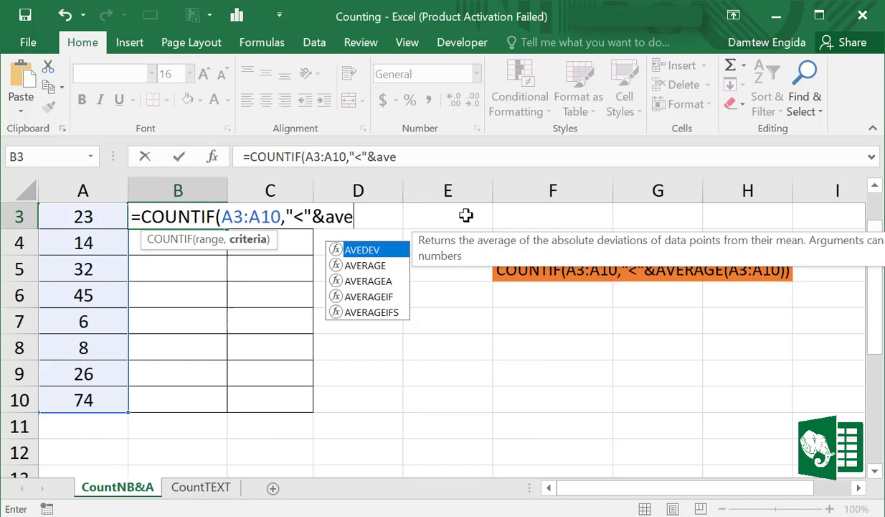
mouse_move(414, 275)
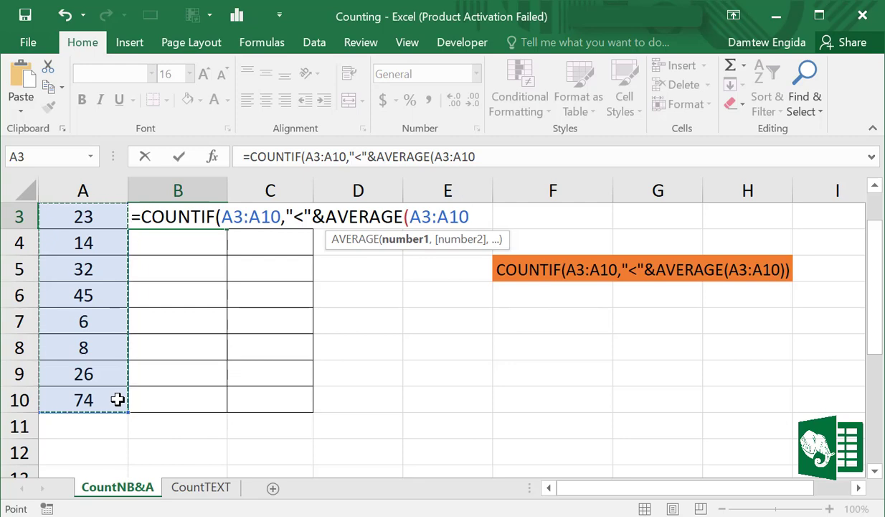
text()))
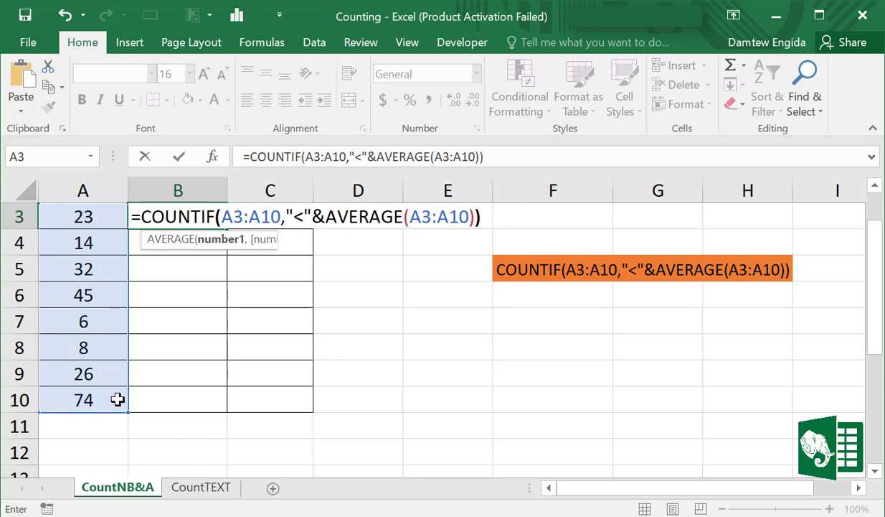
key(Return)
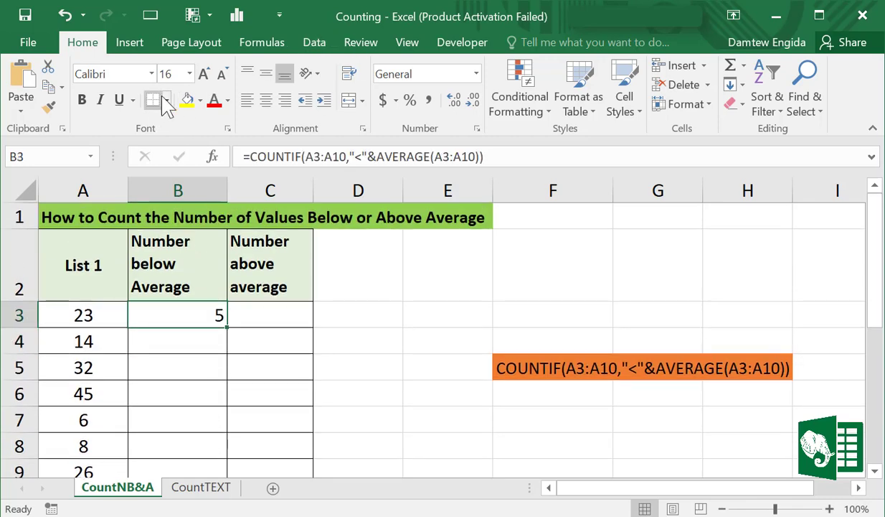
Fill B3 with Green from the Standard Colors.
click(198, 101)
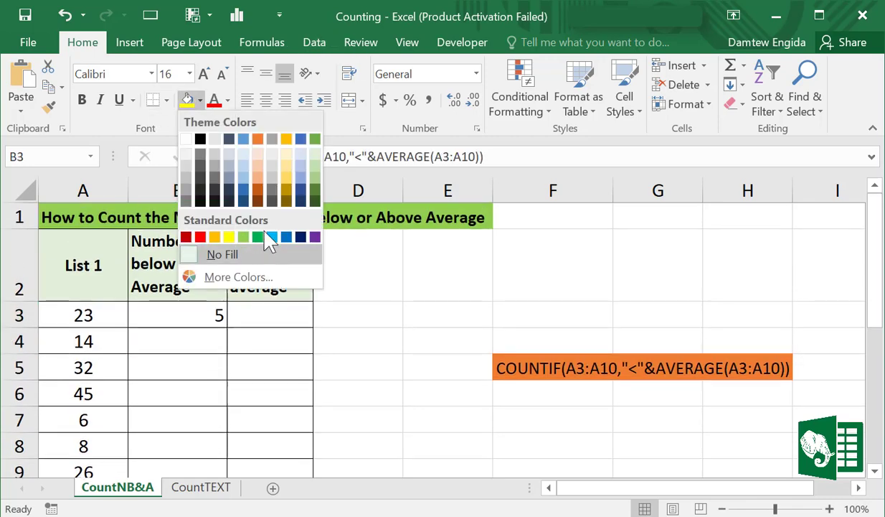
click(257, 237)
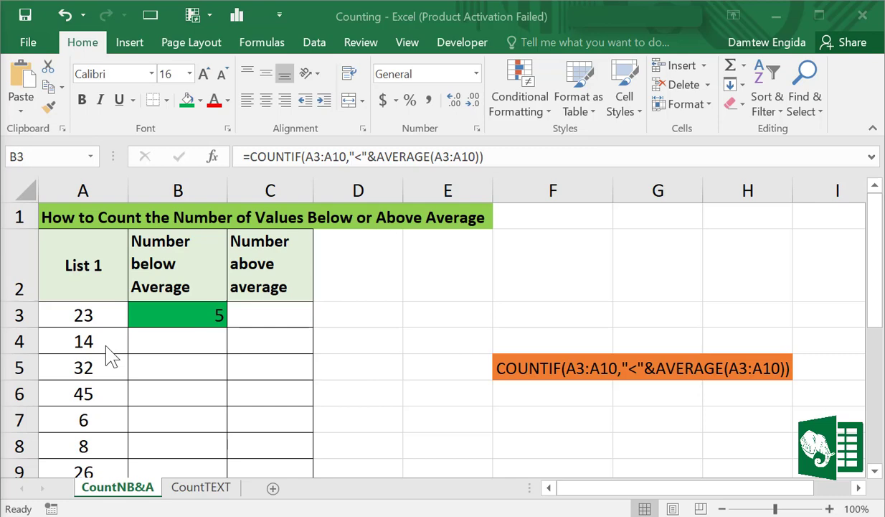
mouse_move(594, 395)
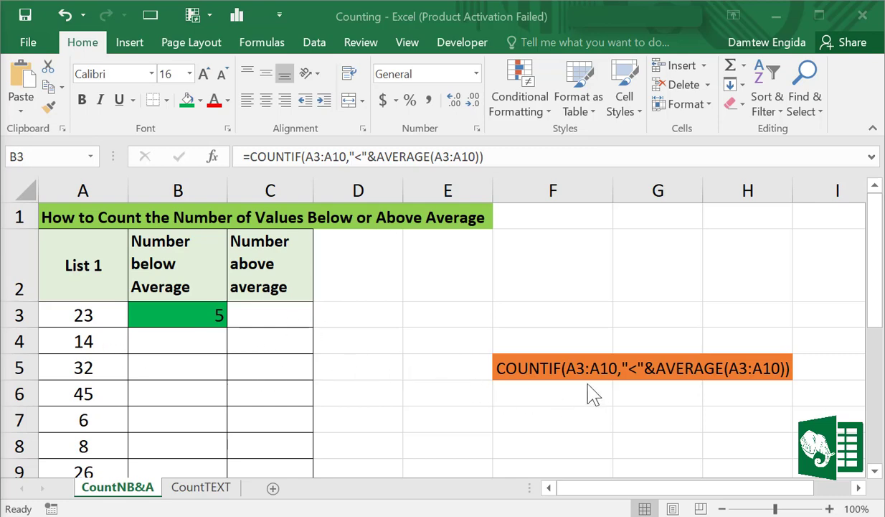
mouse_move(280, 289)
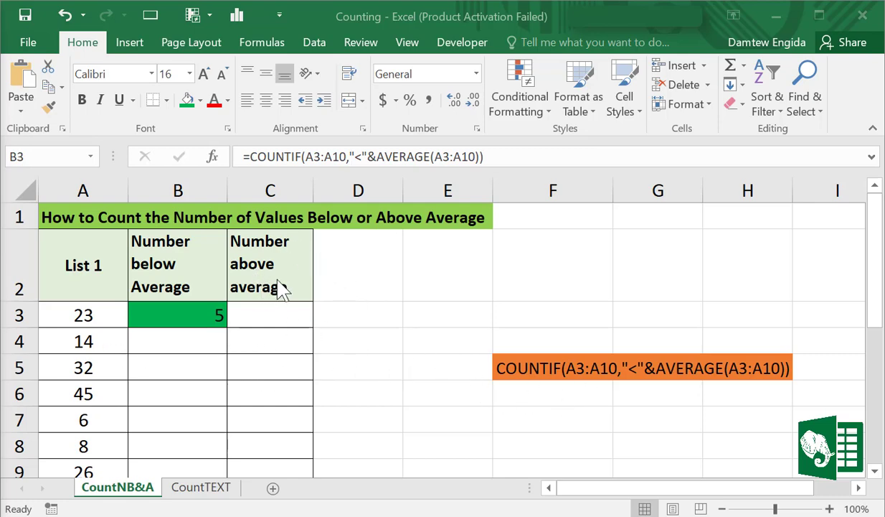
mouse_move(271, 318)
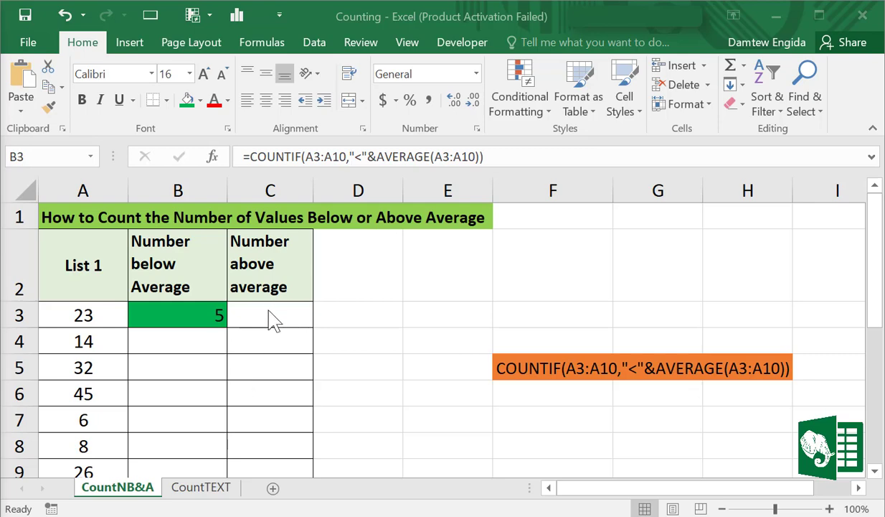
Enter =COUNTIF(A3:A10,">"&AVERAGE(A3:A10)) in C3, returning 3.
click(269, 314)
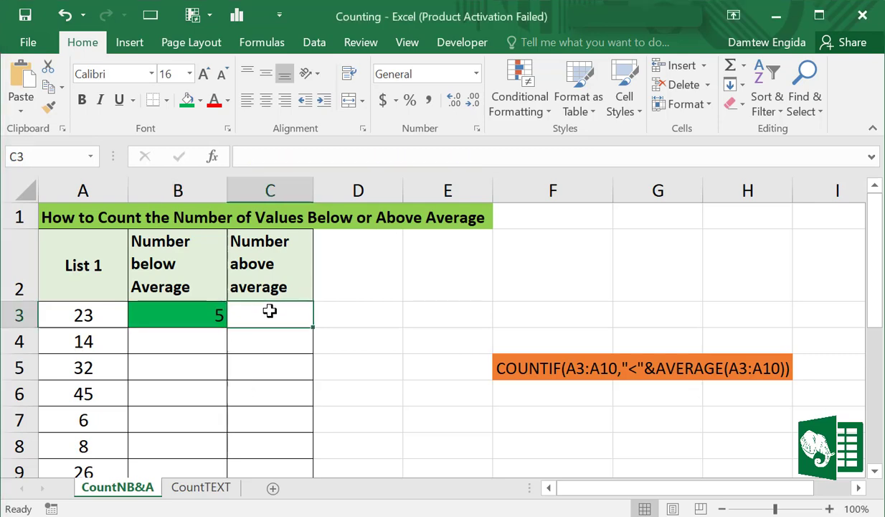
text(=)
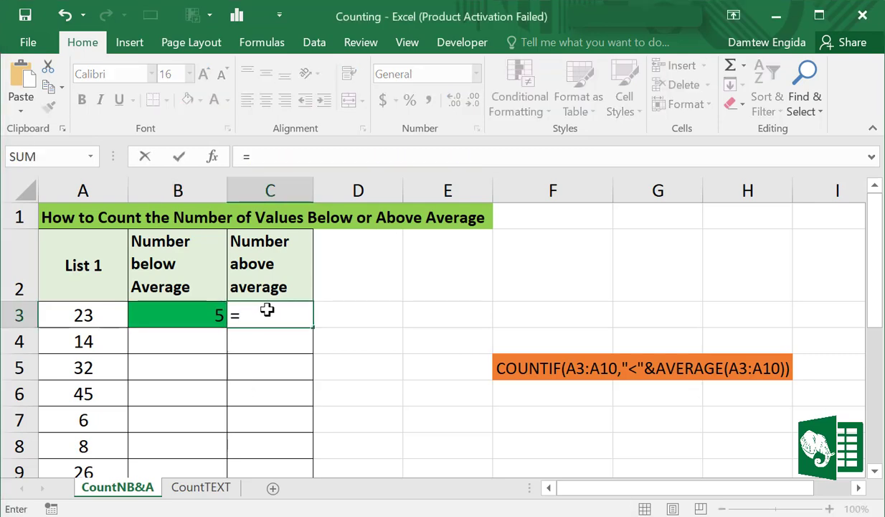
text(cont)
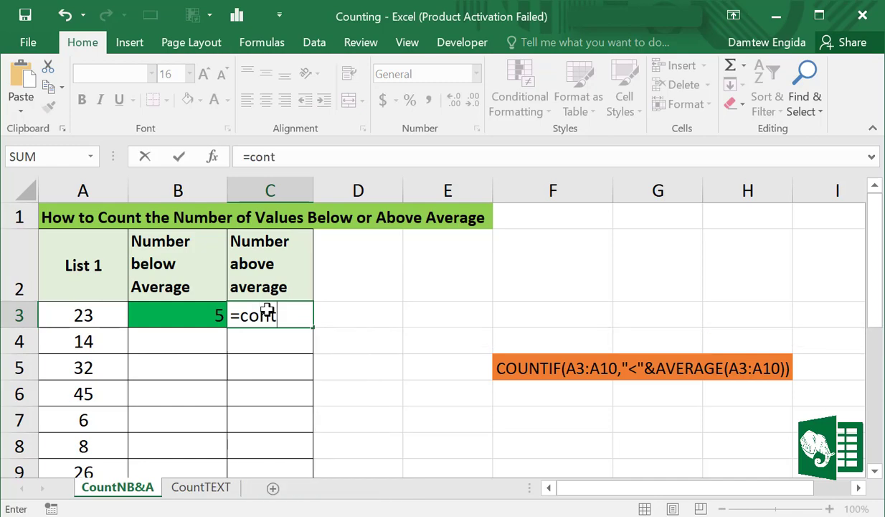
key(Backspace)
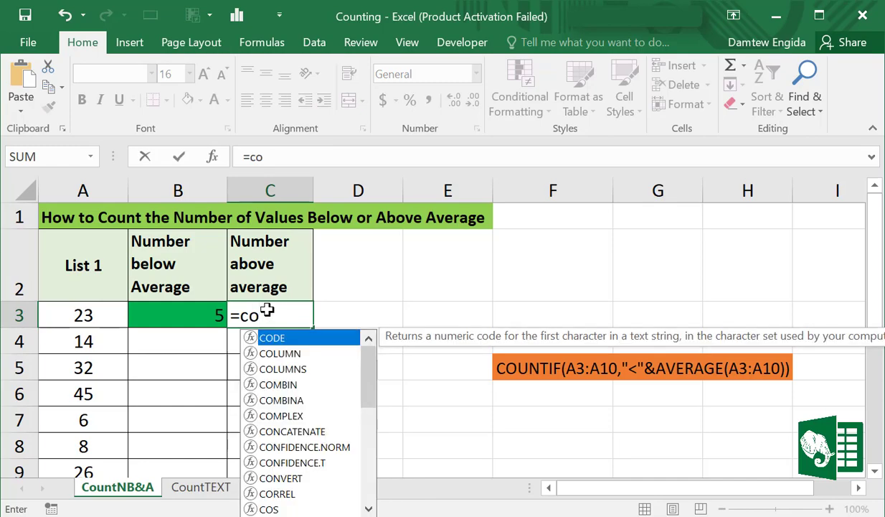
text(un)
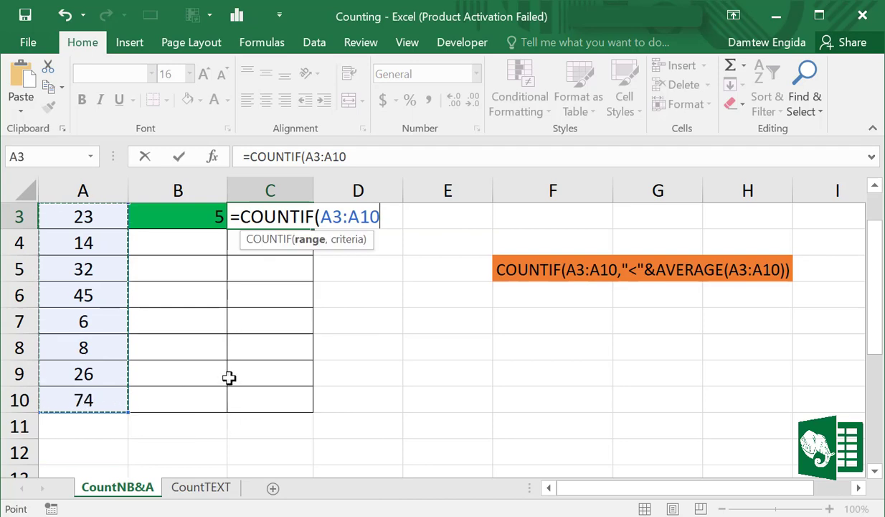
text(,)
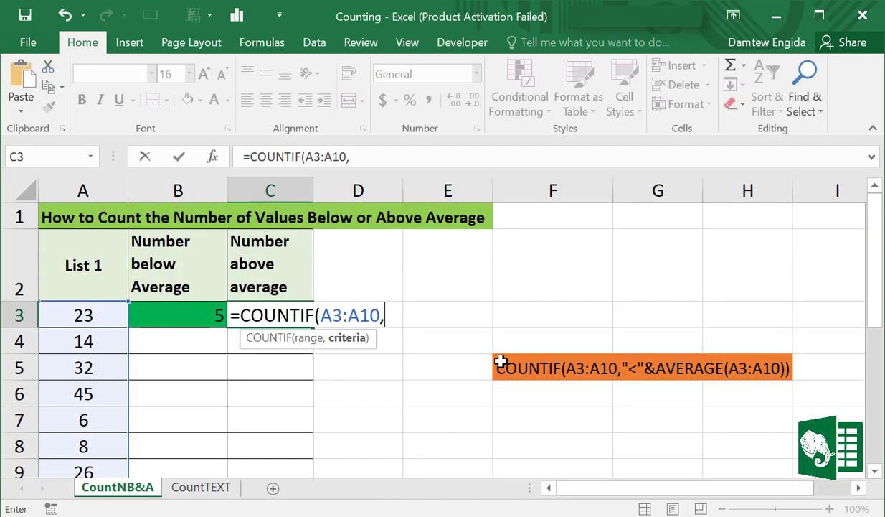
text(">)
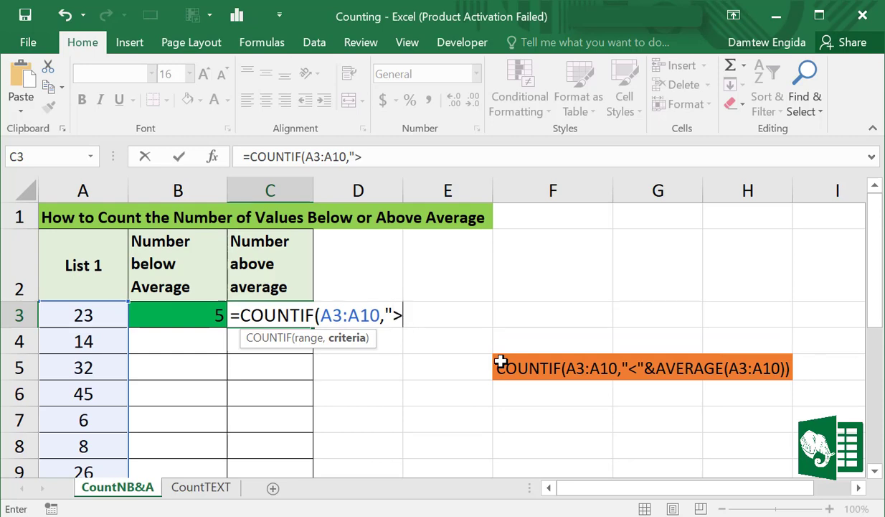
text(")
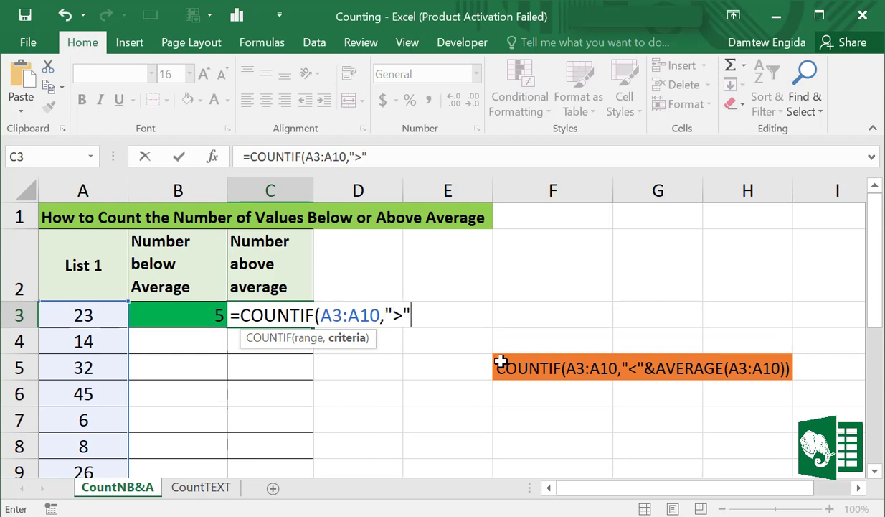
text(&)
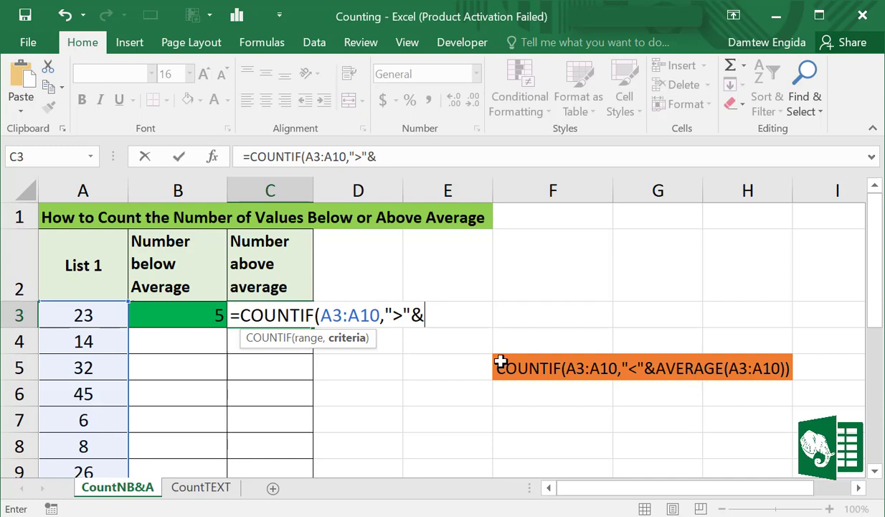
text(aver)
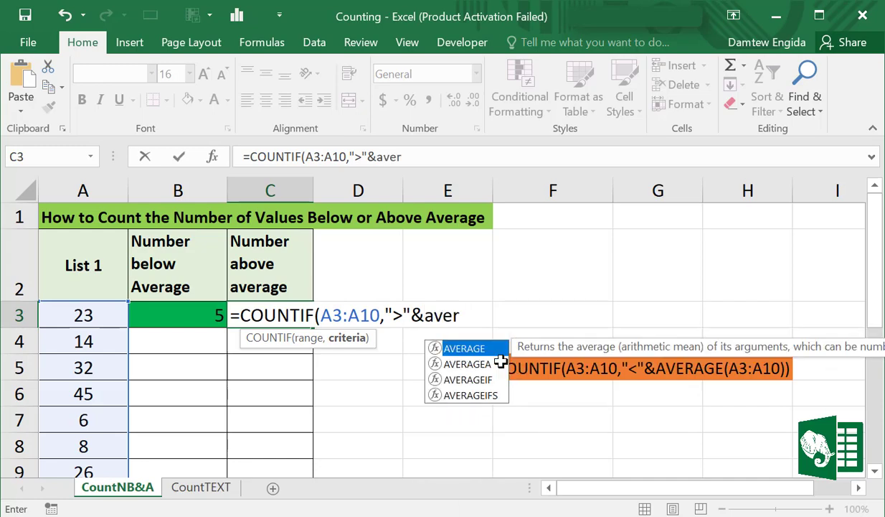
double_click(464, 349)
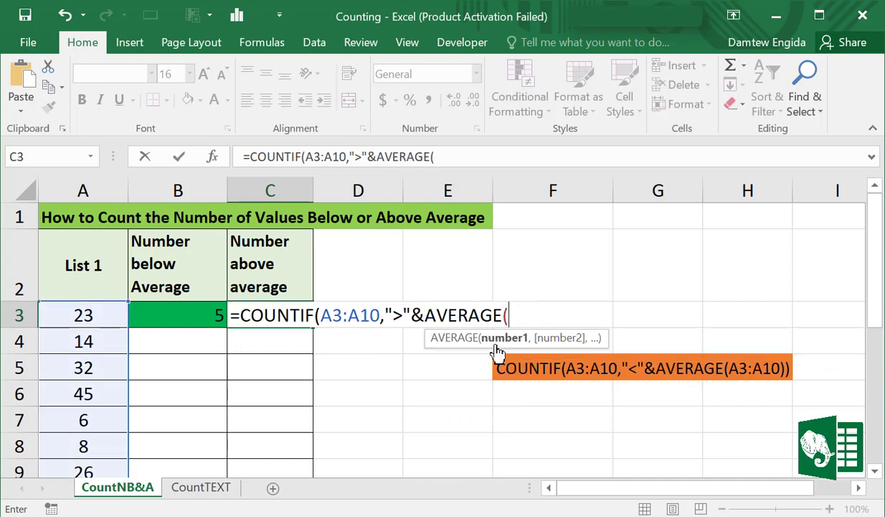
drag(83, 315, 83, 367)
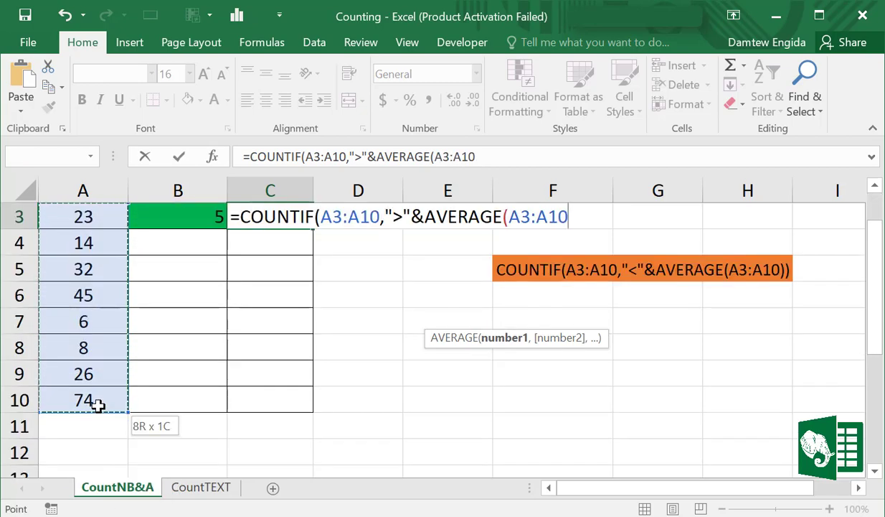
scroll(up, 3)
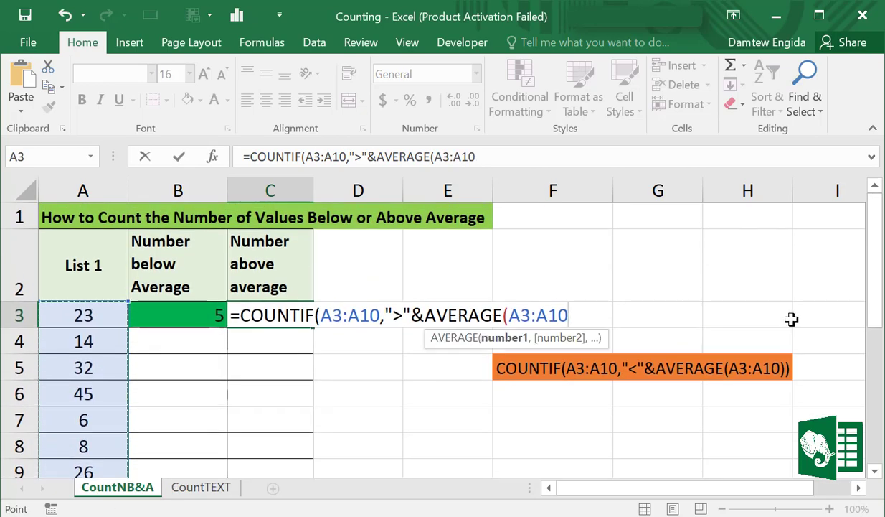
text()))
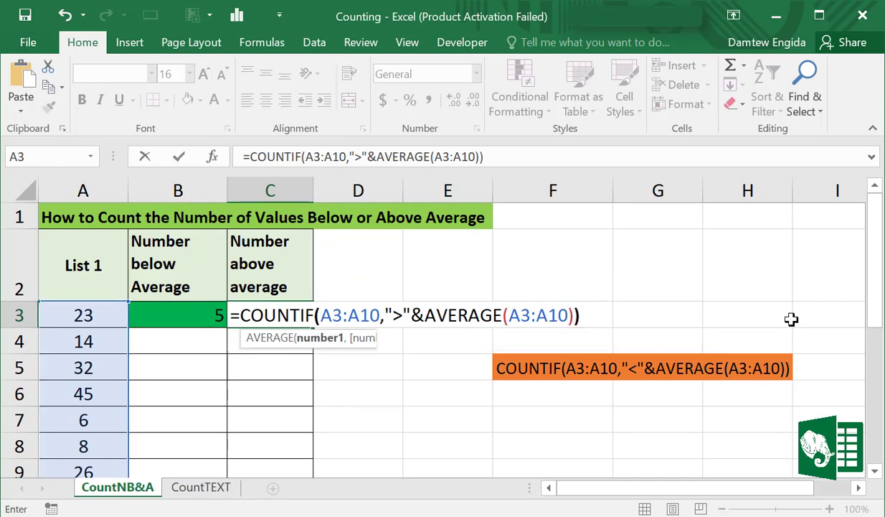
key(Return)
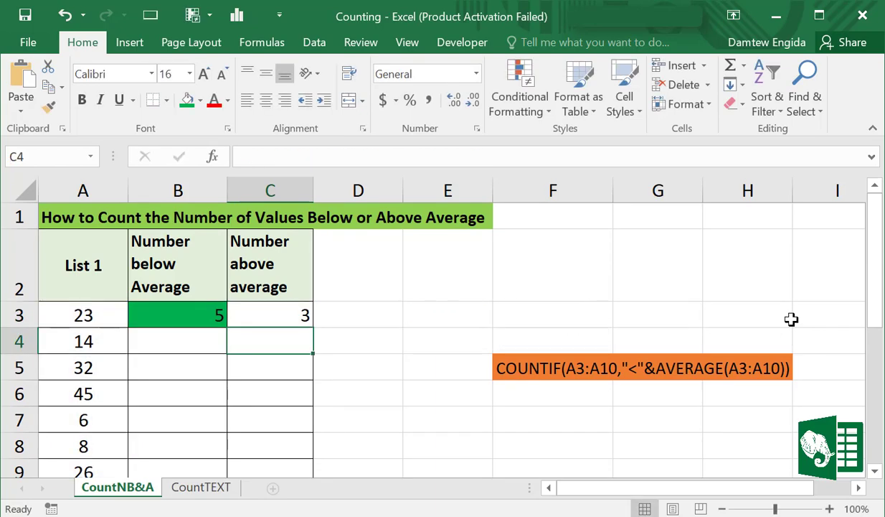
Fill C3 with blue using the Fill Color button.
click(270, 315)
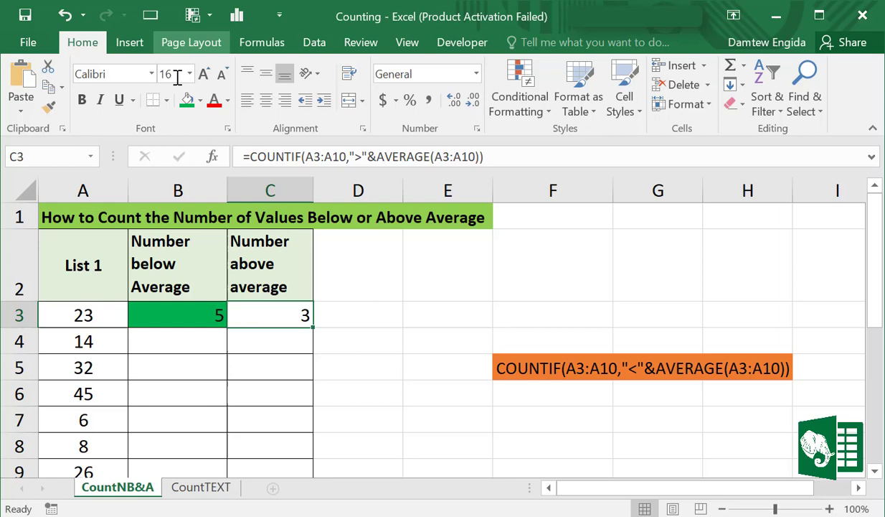
click(199, 101)
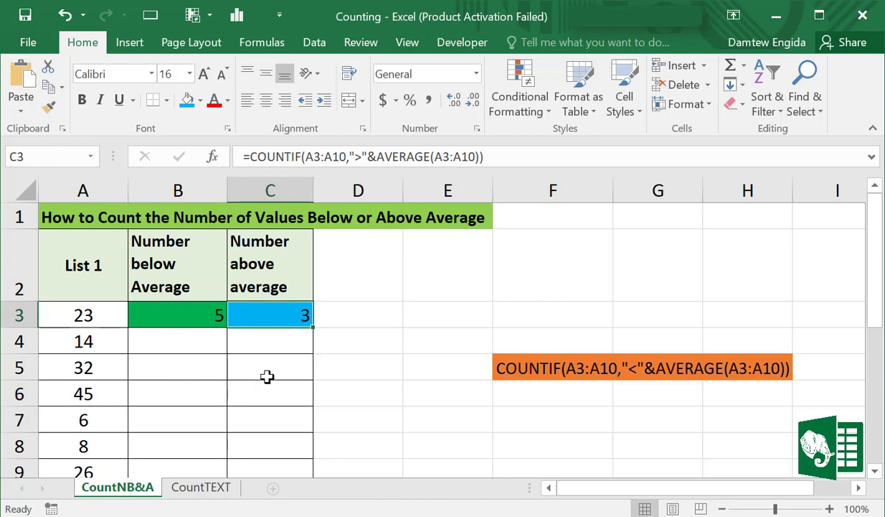
mouse_move(288, 330)
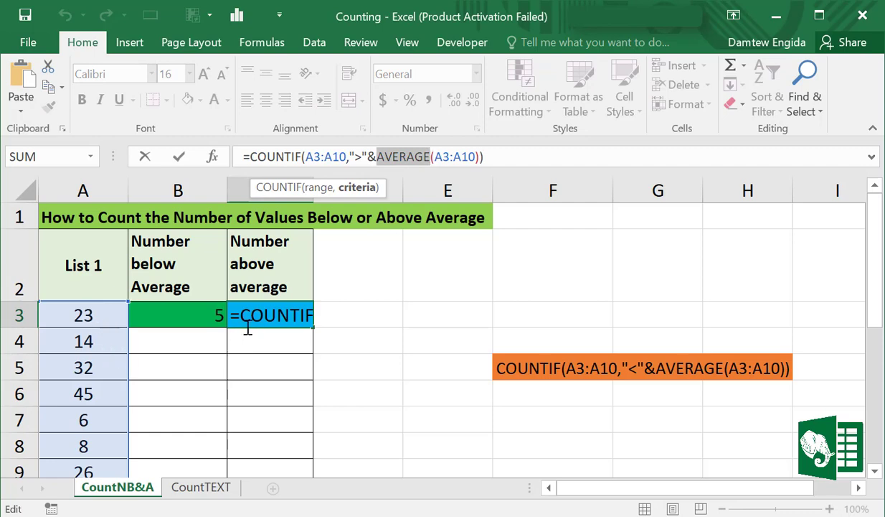
mouse_move(348, 209)
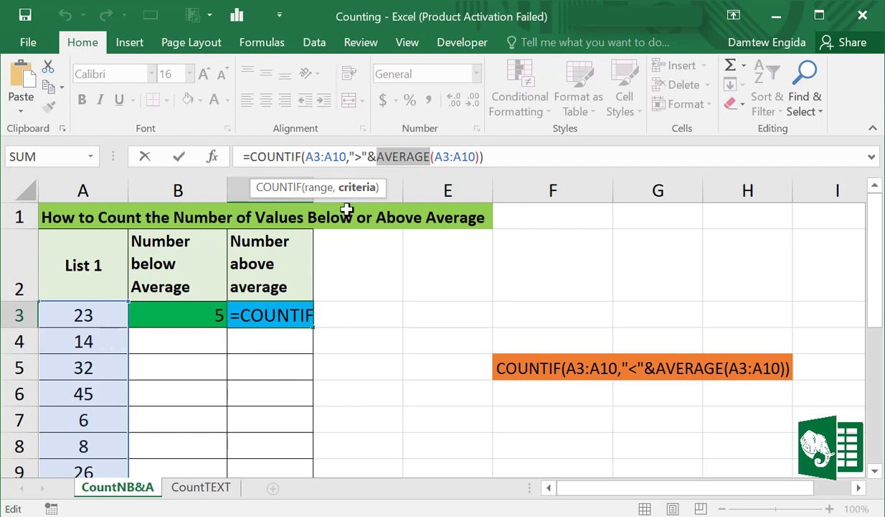
mouse_move(101, 392)
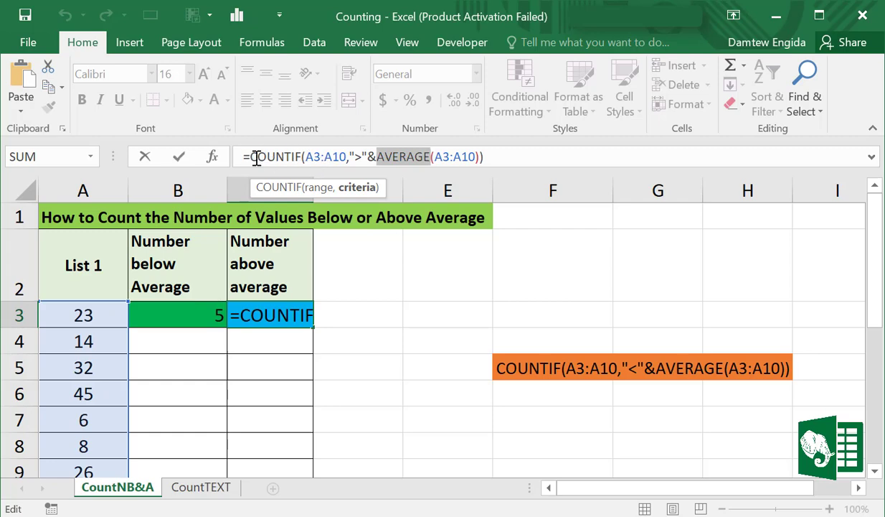
mouse_move(289, 157)
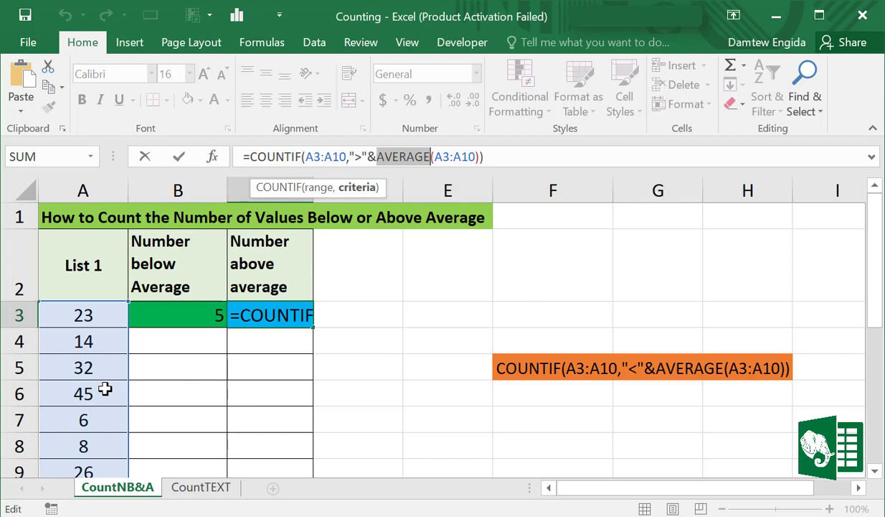
mouse_move(3, 431)
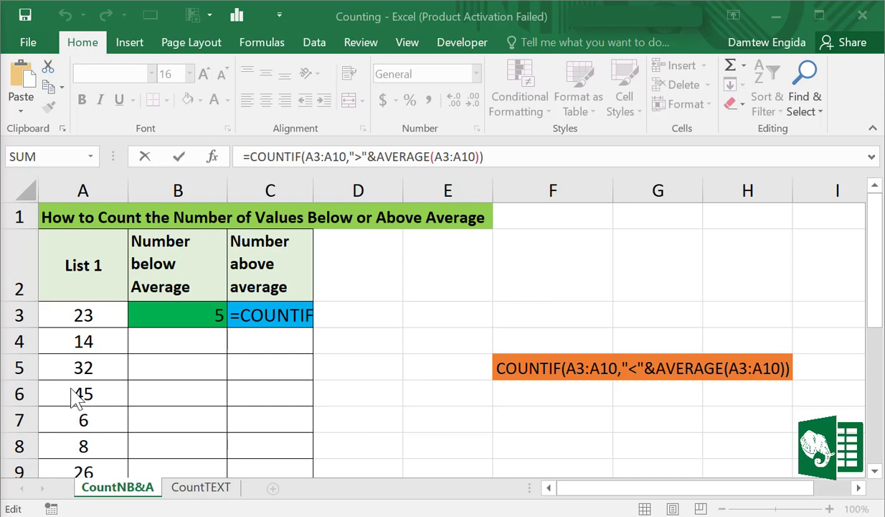
mouse_move(56, 431)
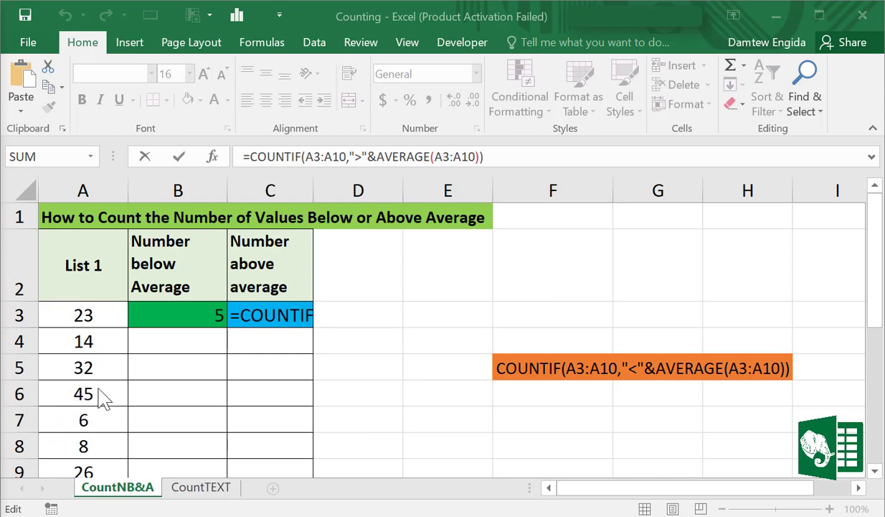
mouse_move(380, 351)
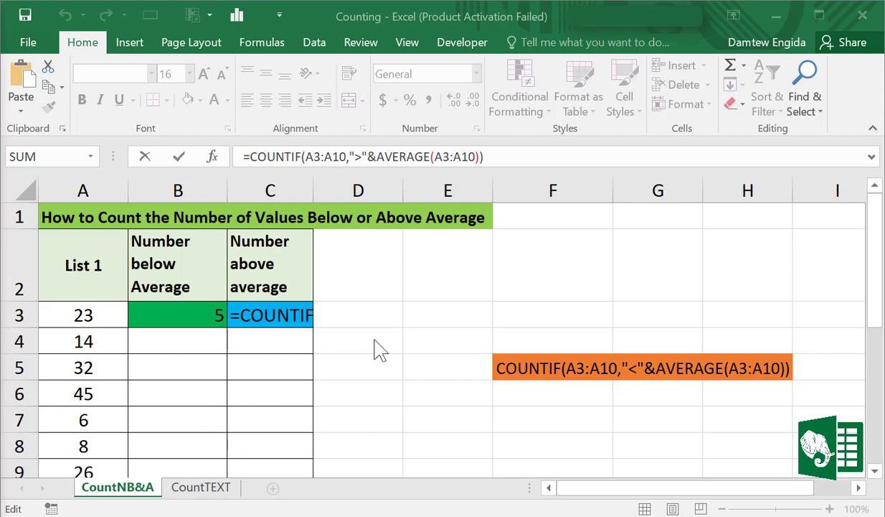
mouse_move(497, 195)
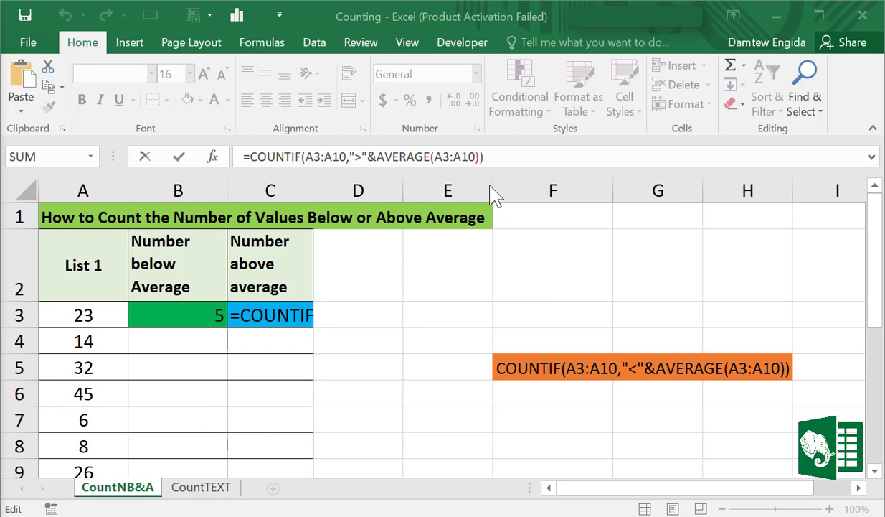